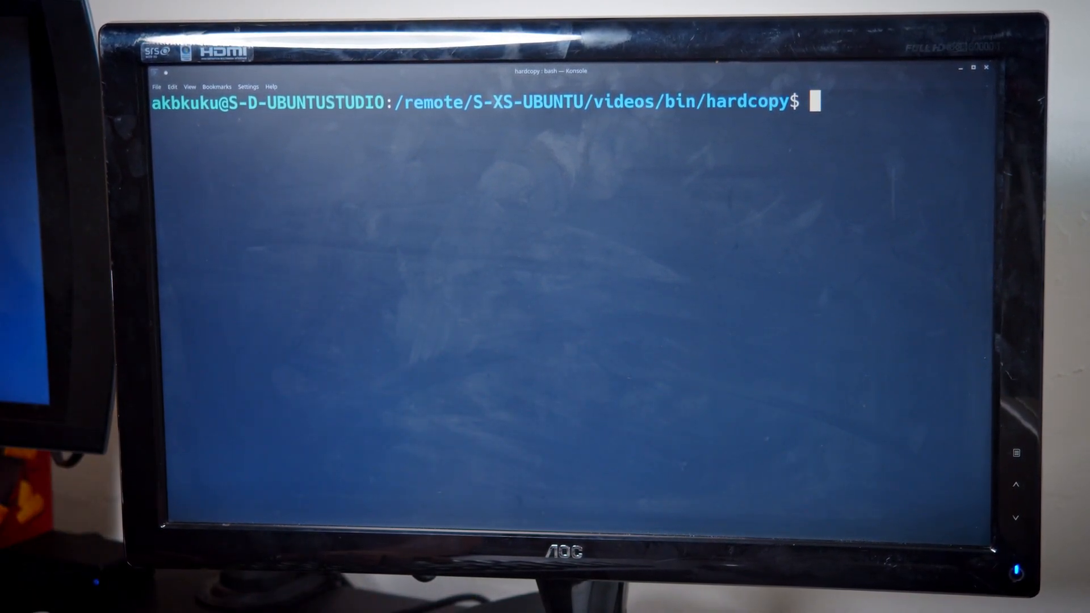
- List the hardcopy folder's files and prepare the command vim yt-mem-convert.sh at the prompt
{"action": "type", "text": "ls"}
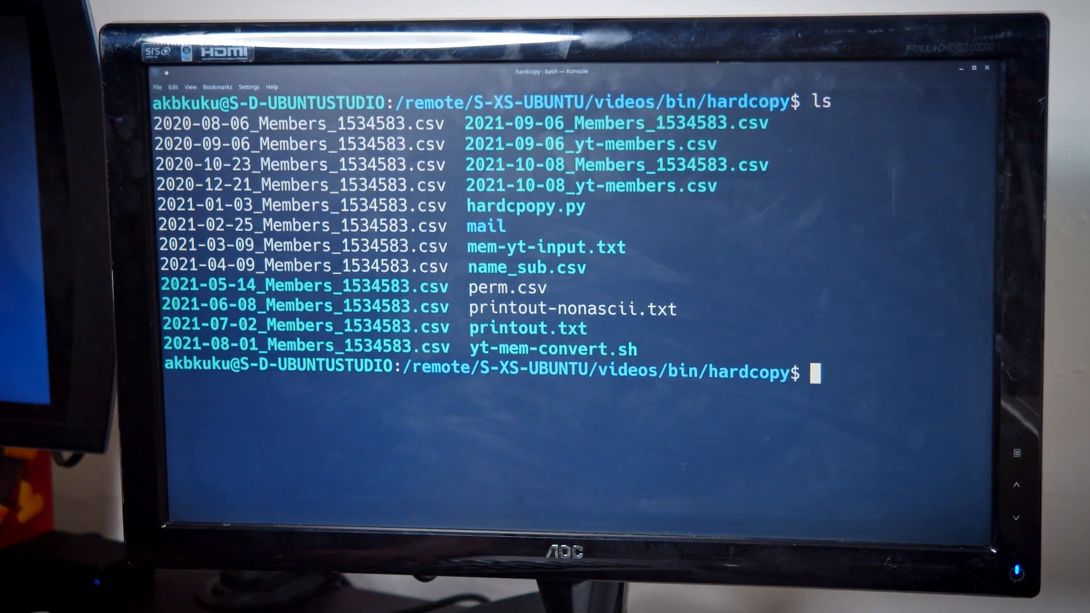
{"action": "type", "text": "vim"}
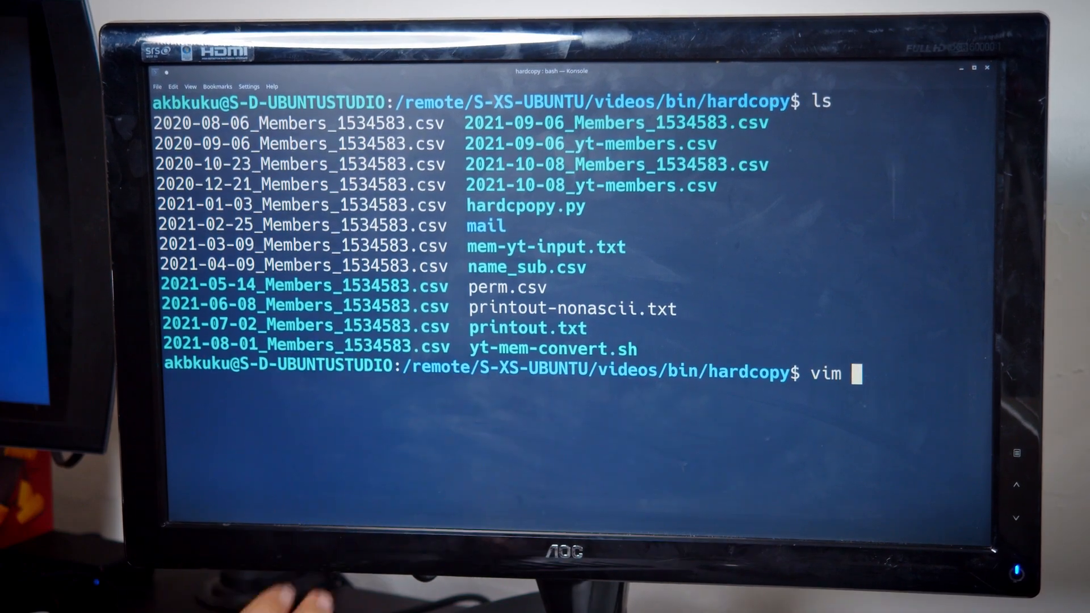
{"action": "type", "text": "yt-mem-convert.sh"}
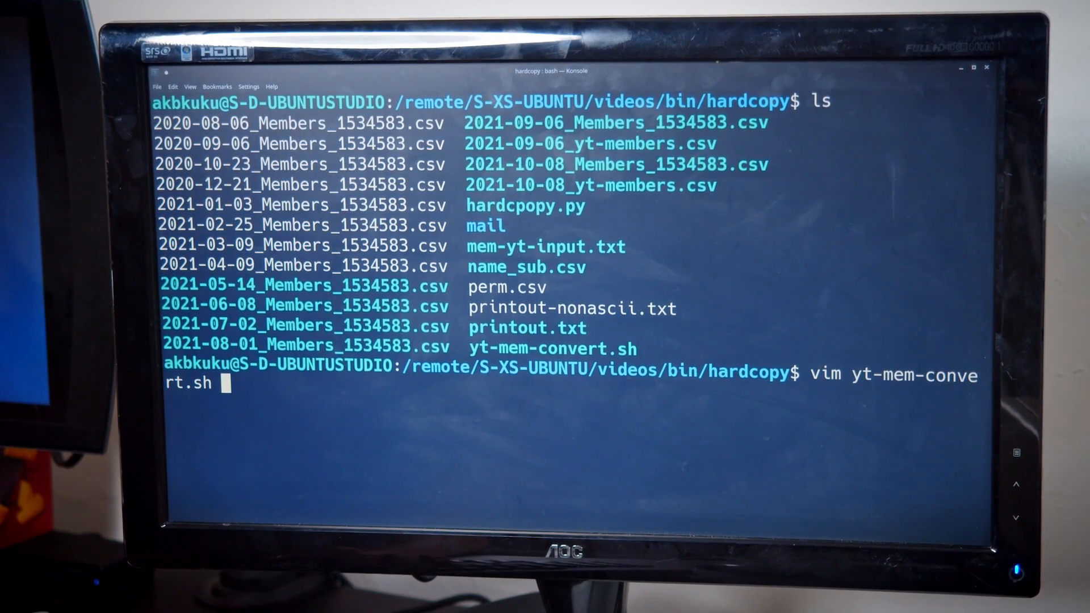
- Launch yt-mem-convert.sh in vim, jump to its last line and back to the top
{"action": "key", "text": "Return"}
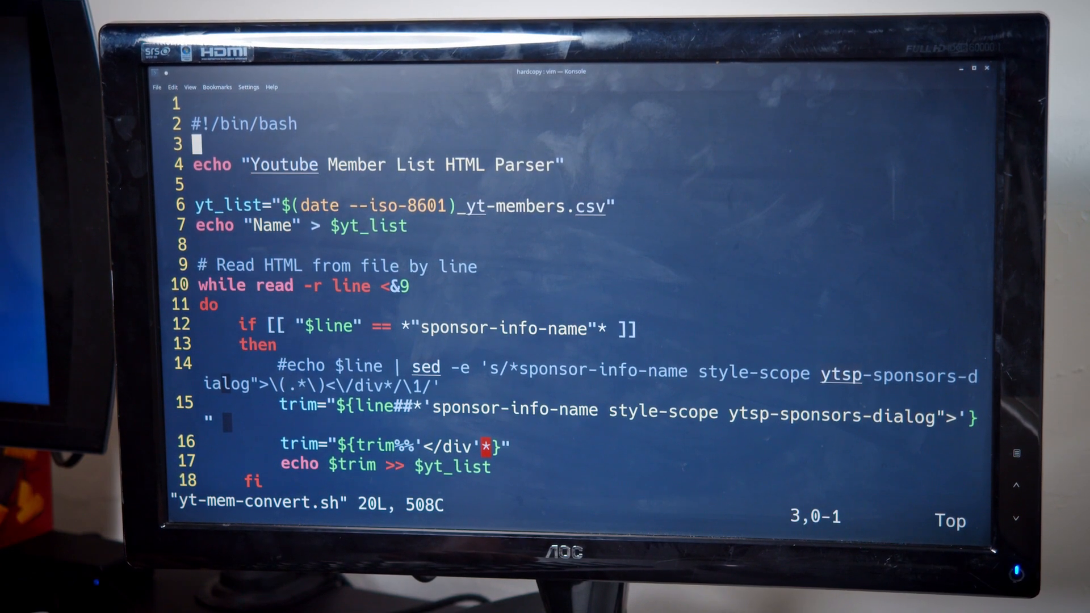
{"action": "key", "text": "G"}
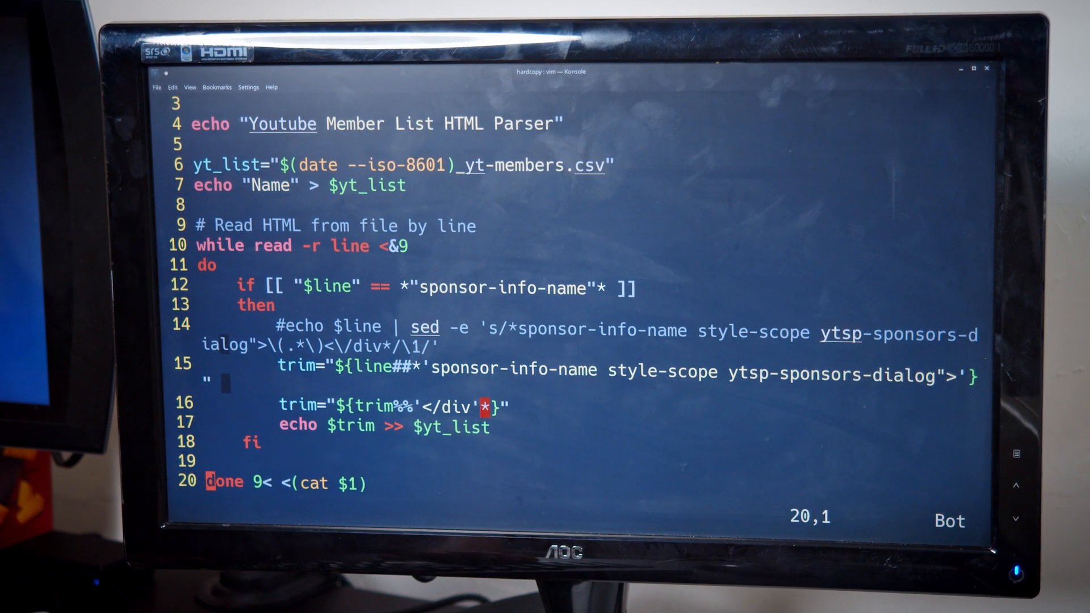
{"action": "key", "text": "gg"}
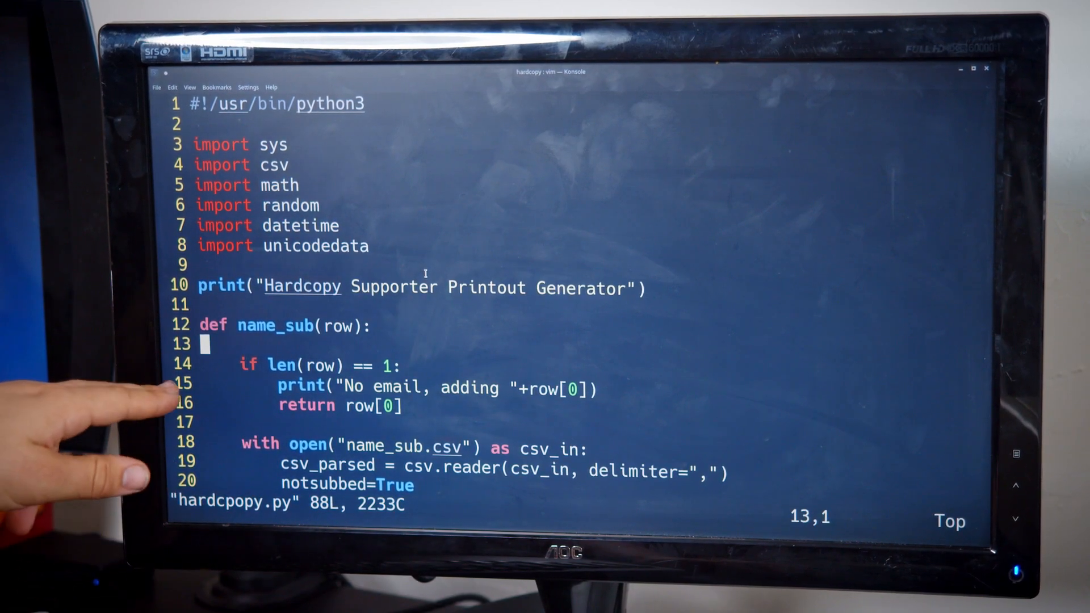
- Scroll hardcopy.py down to line 46 past name_sub, simplify, page settings and the argument check
{"action": "scroll", "scroll_direction": "down", "scroll_amount": 3}
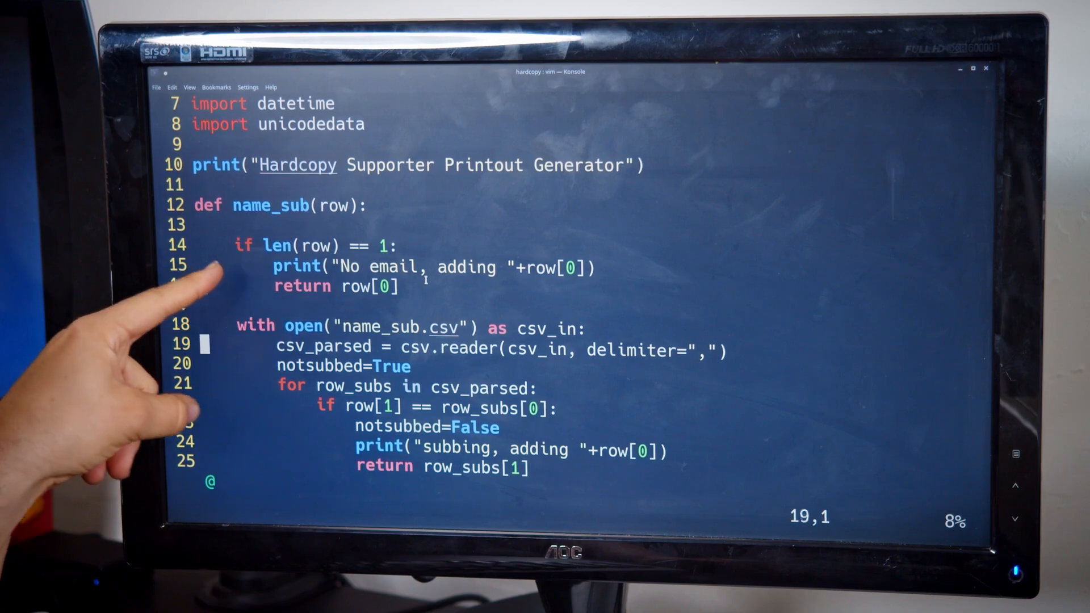
{"action": "scroll", "scroll_direction": "down", "scroll_amount": 3}
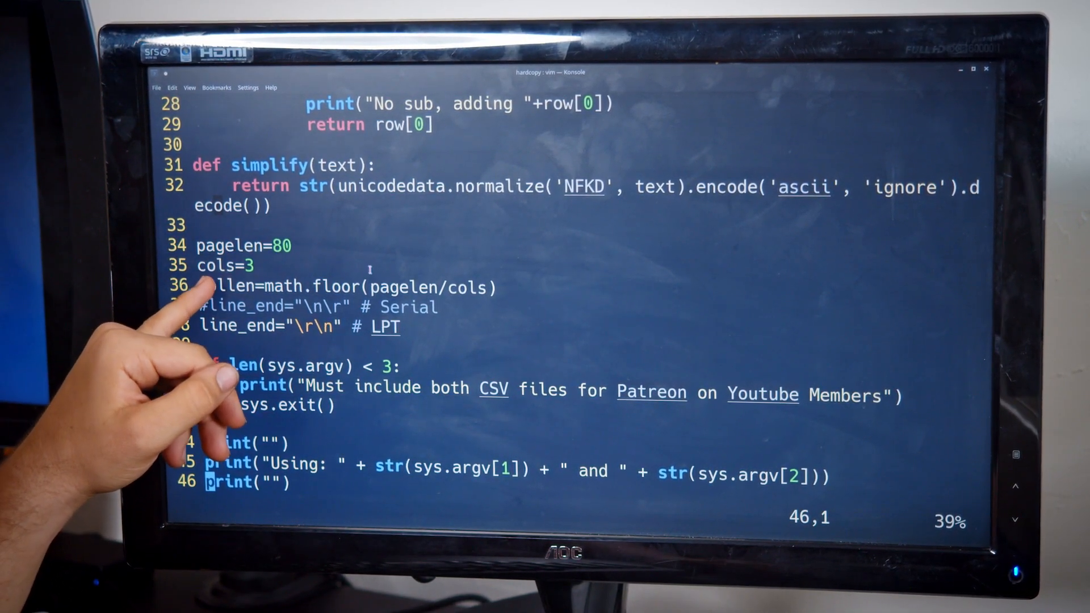
{"action": "scroll", "scroll_direction": "down", "scroll_amount": 3}
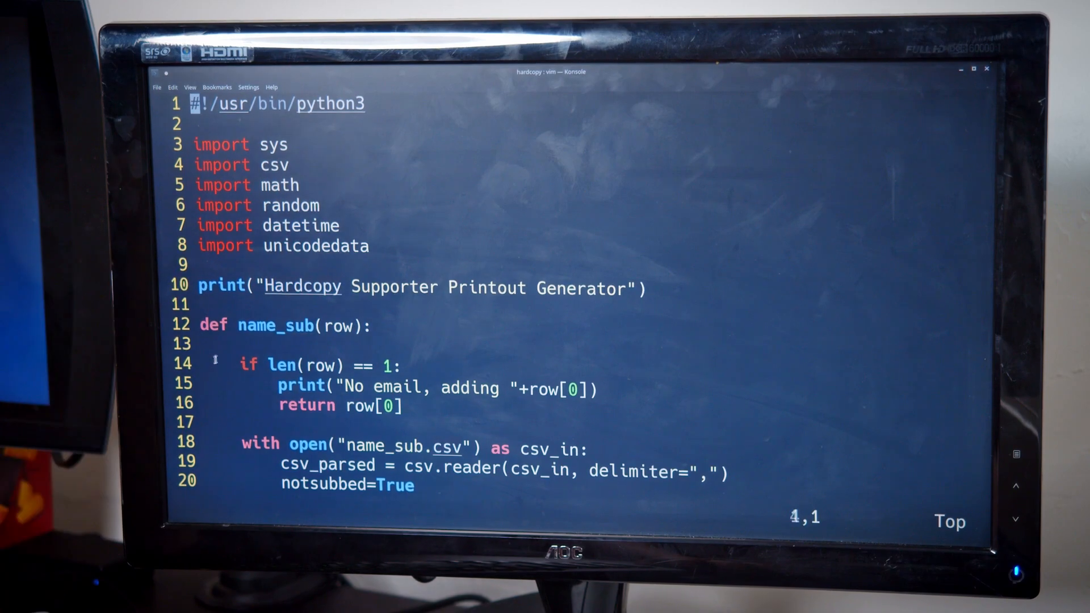
{"action": "scroll", "scroll_direction": "down", "scroll_amount": 3}
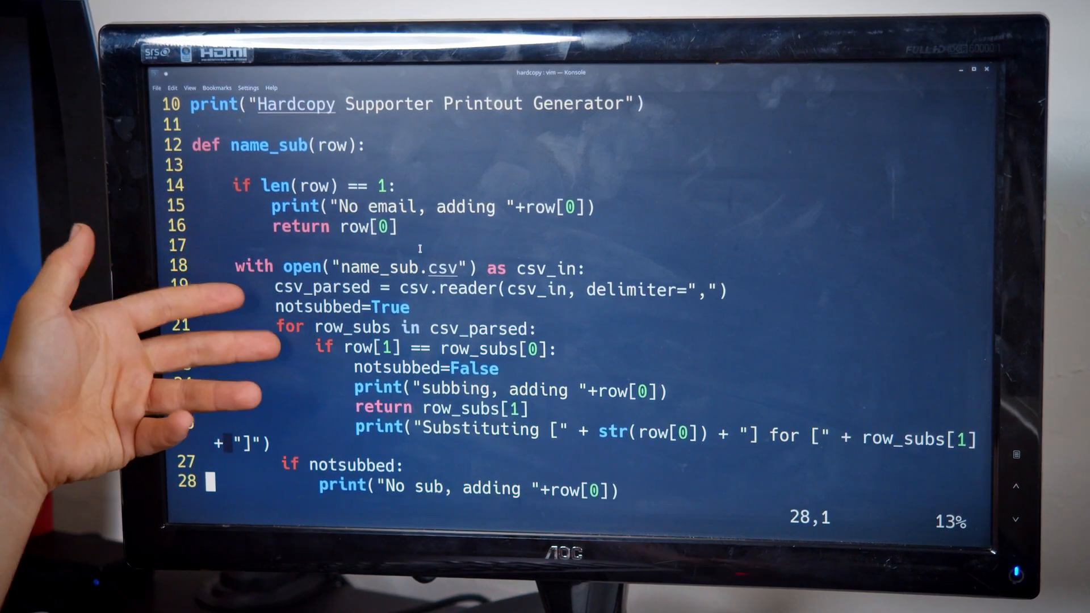
{"action": "scroll", "scroll_direction": "down", "scroll_amount": 3}
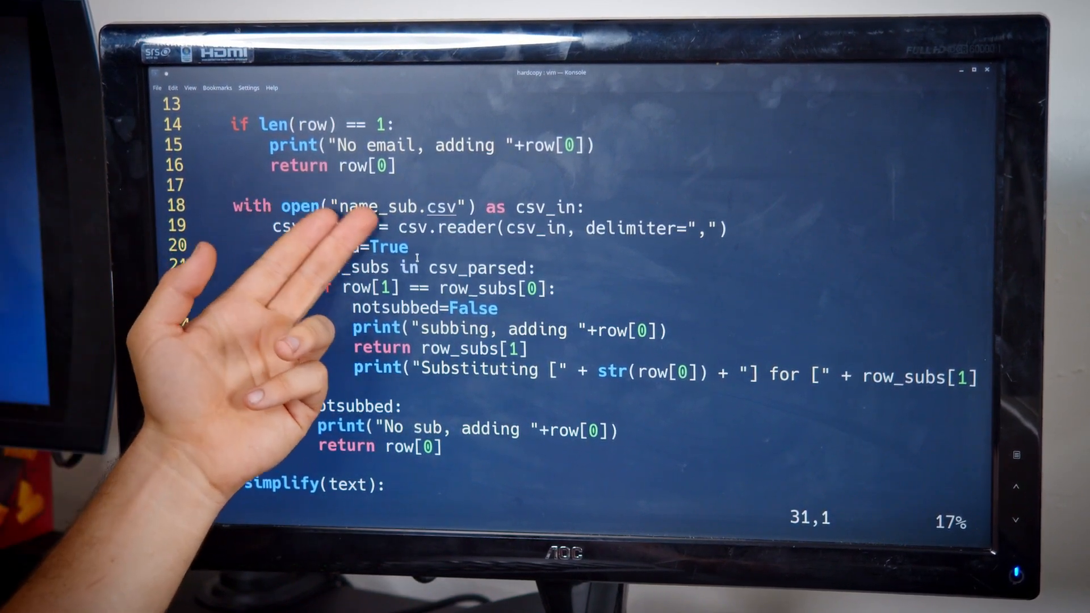
{"action": "scroll", "scroll_direction": "up", "scroll_amount": 3}
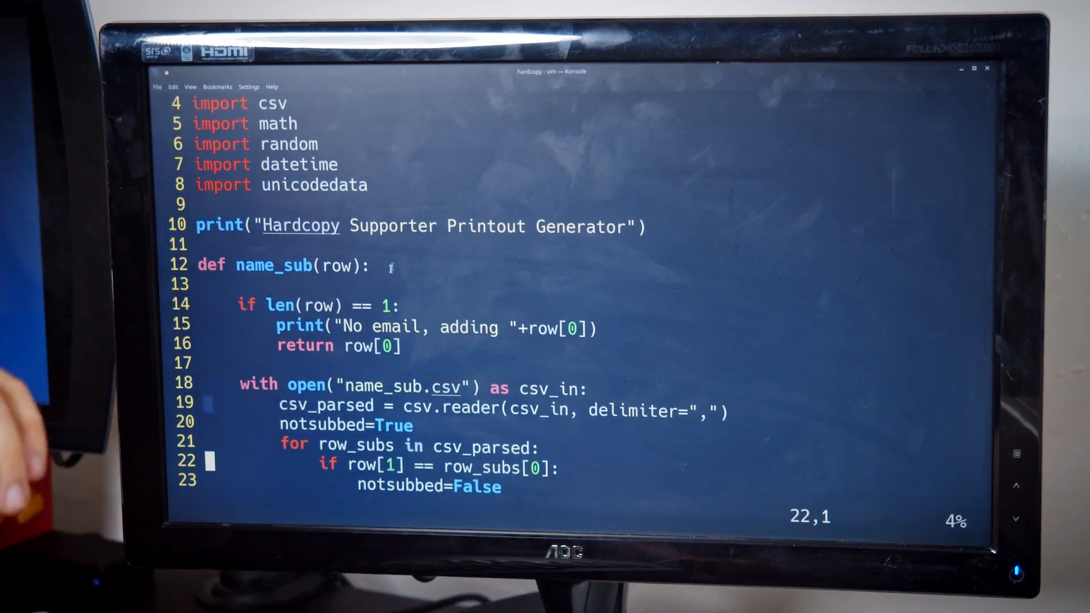
{"action": "scroll", "scroll_direction": "down", "scroll_amount": 3}
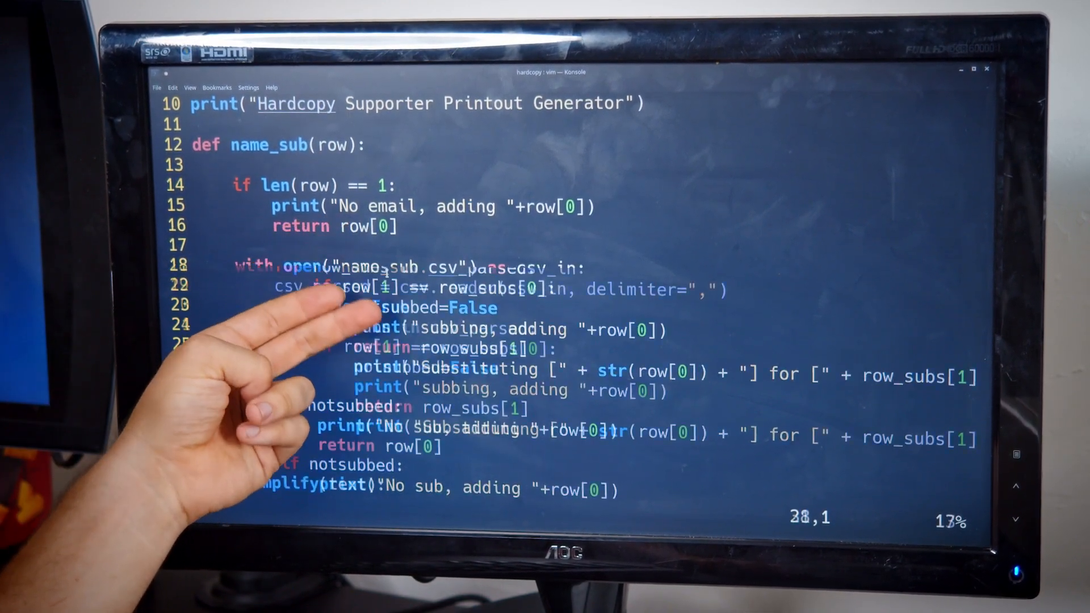
{"action": "scroll", "scroll_direction": "down", "scroll_amount": 3}
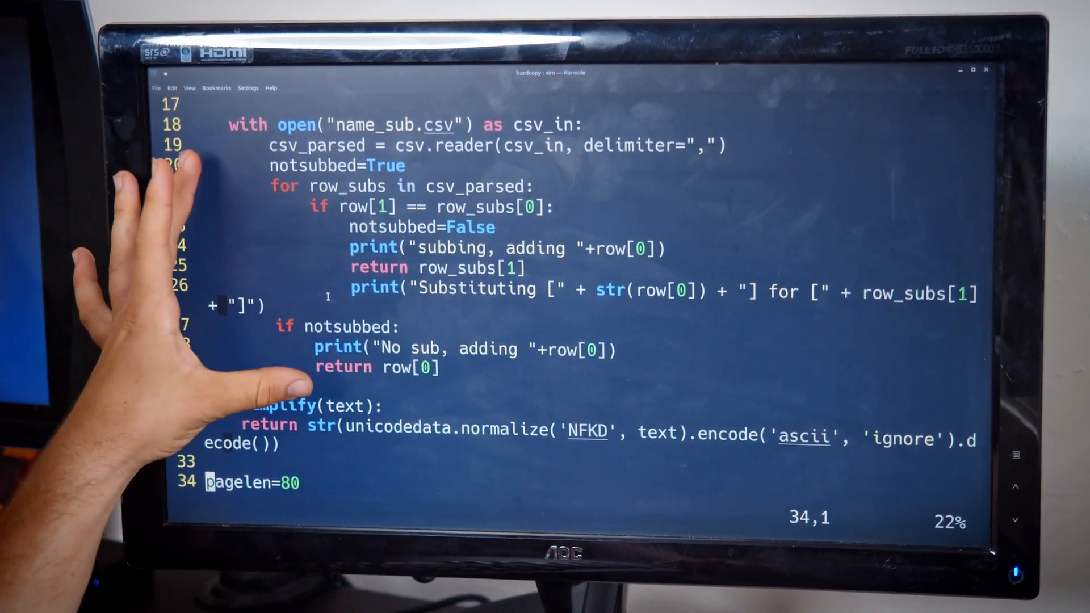
{"action": "scroll", "scroll_direction": "up", "scroll_amount": 3}
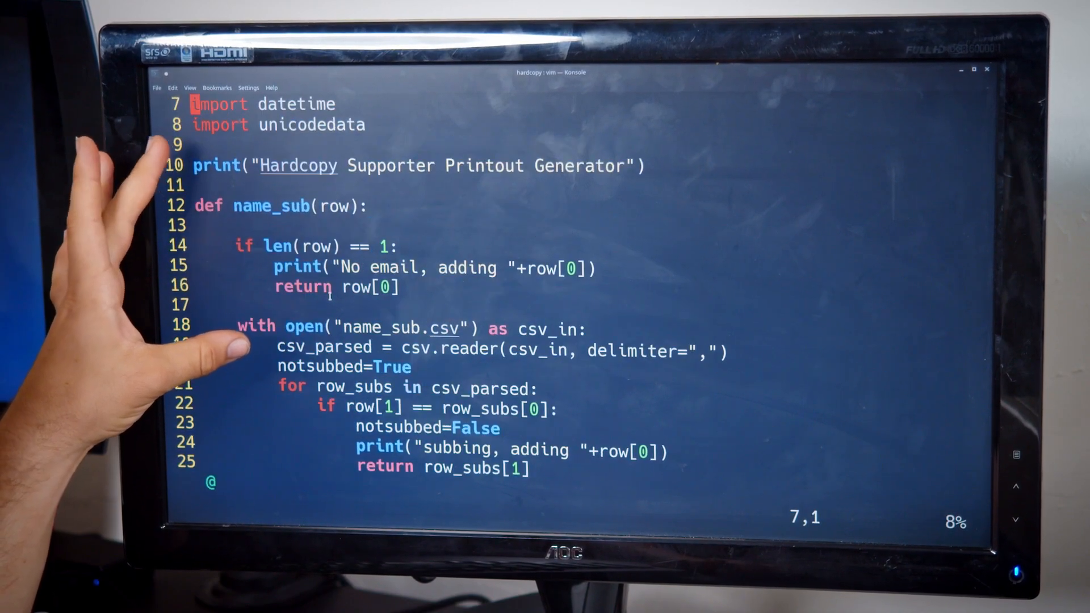
{"action": "scroll", "scroll_direction": "down", "scroll_amount": 3}
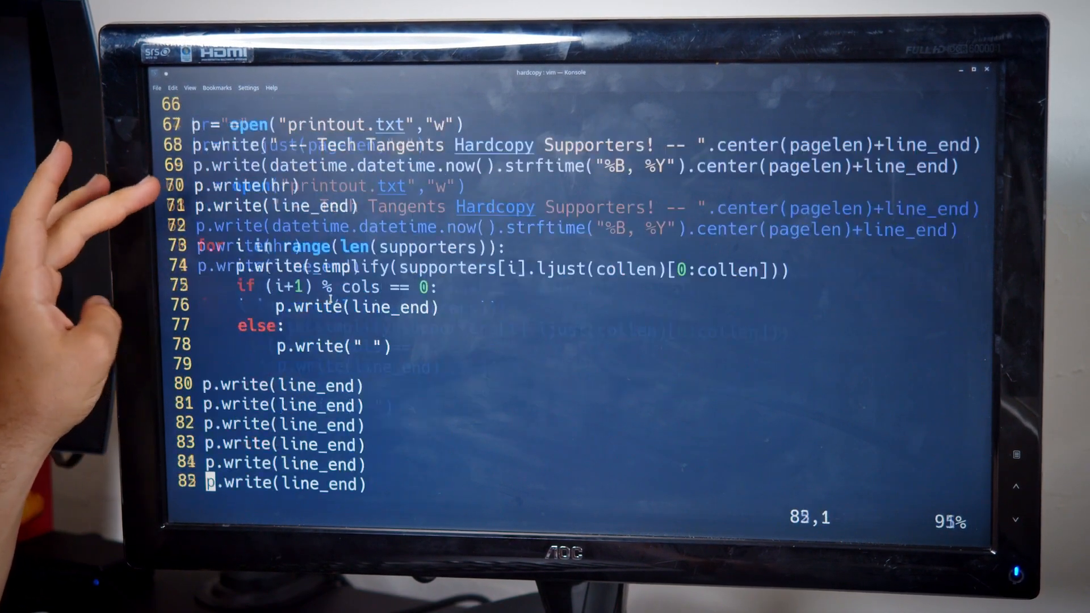
{"action": "scroll", "scroll_direction": "up", "scroll_amount": 3}
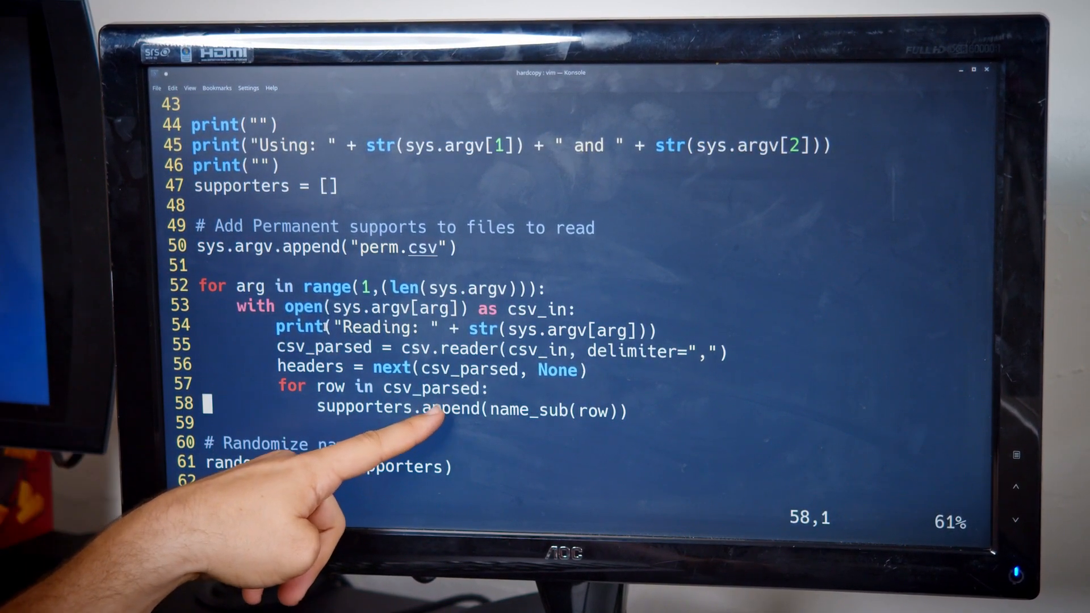
{"action": "scroll", "scroll_direction": "down", "scroll_amount": 3}
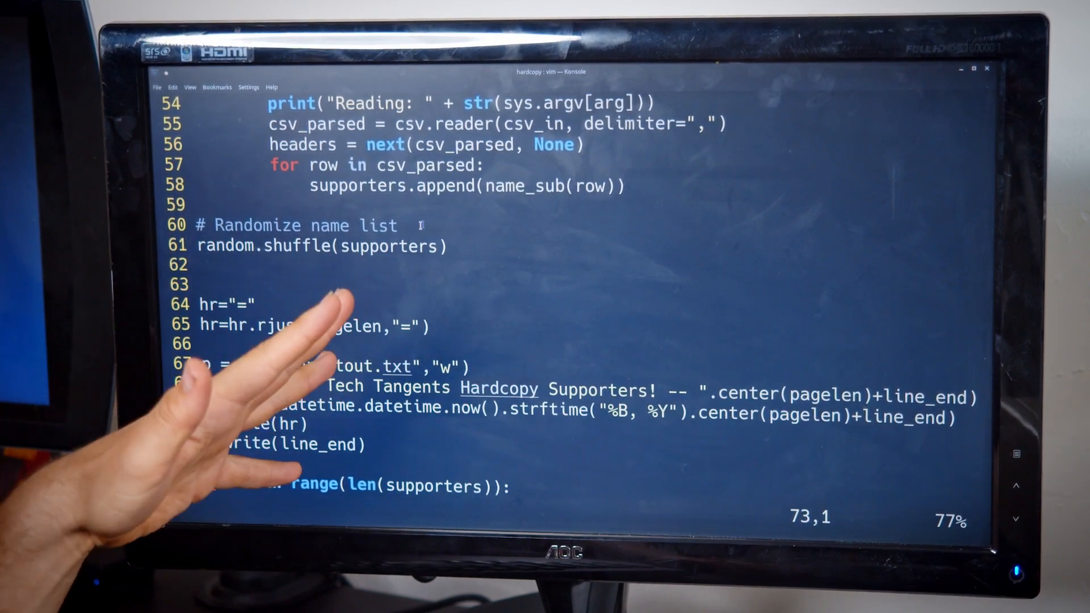
{"action": "scroll", "scroll_direction": "down", "scroll_amount": 3}
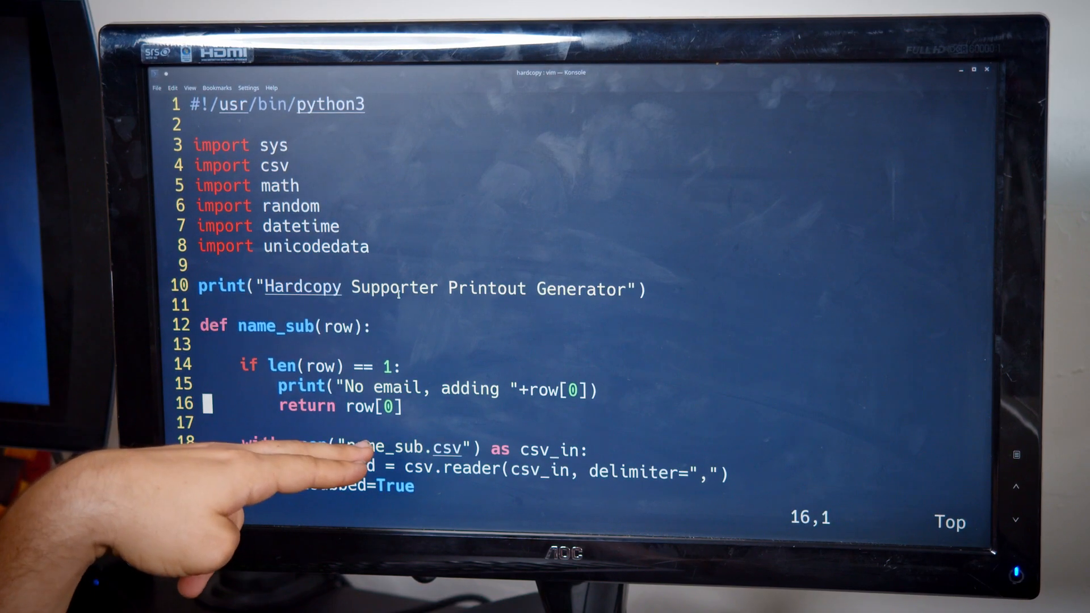
{"action": "scroll", "scroll_direction": "down", "scroll_amount": 3}
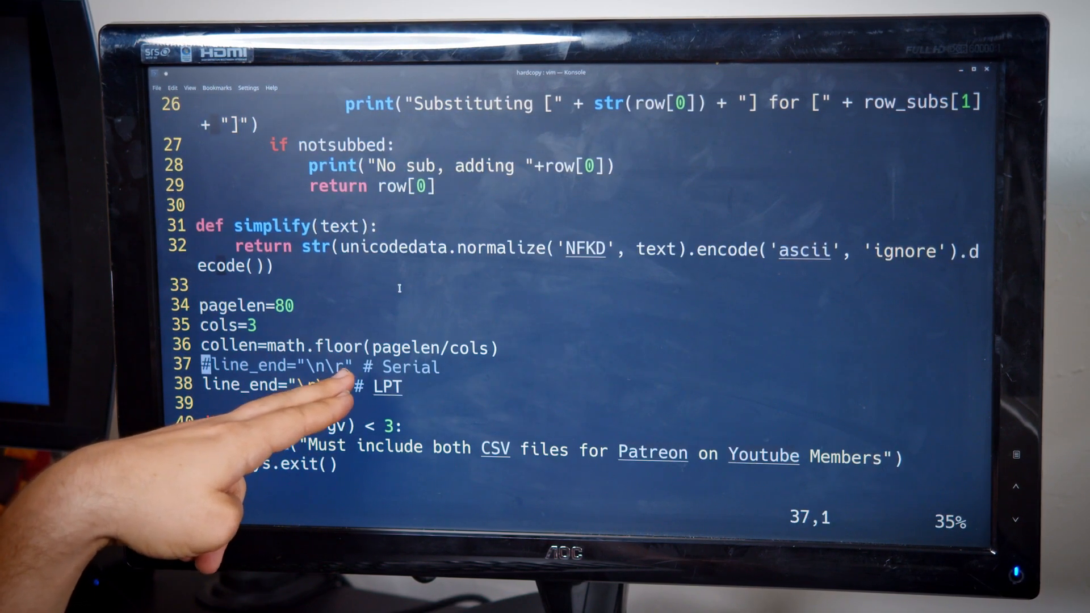
{"action": "scroll", "scroll_direction": "down", "scroll_amount": 3}
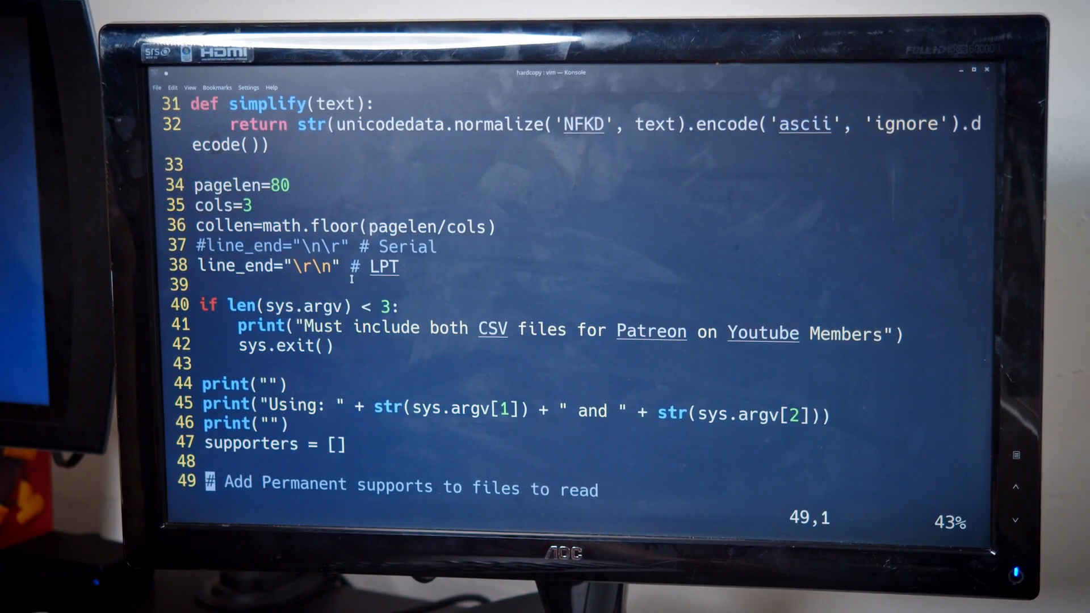
{"action": "scroll", "scroll_direction": "down", "scroll_amount": 3}
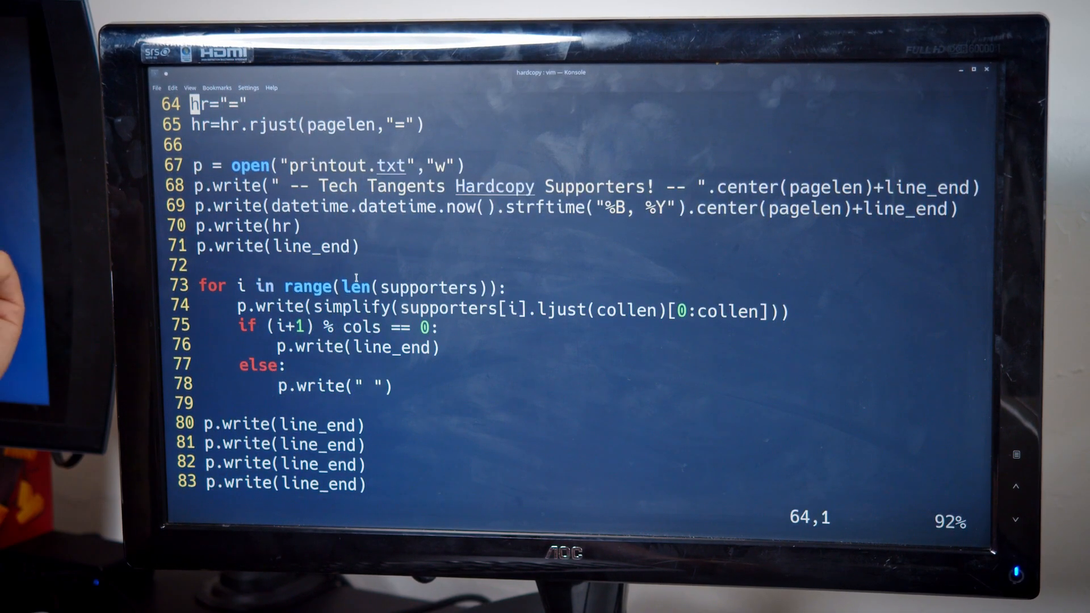